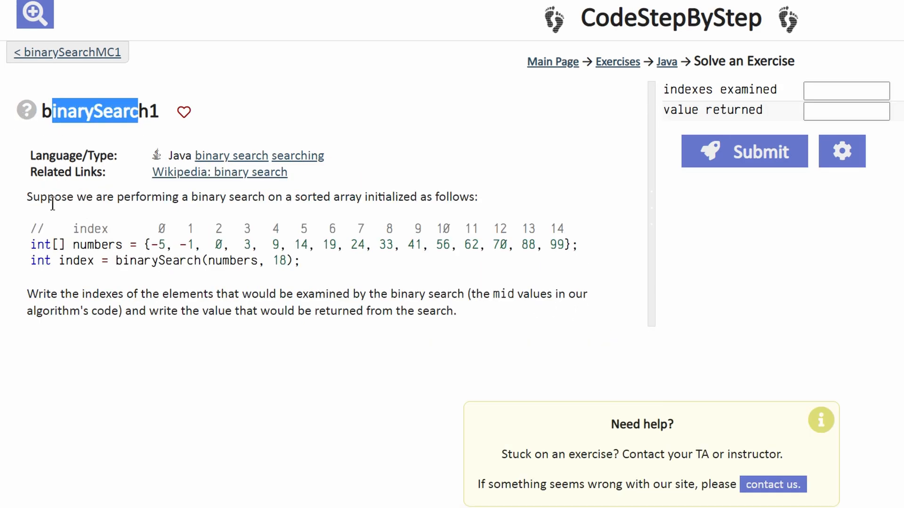
Highlight the problem statement, the examined-indexes instruction and the array declaration while explaining
{"action": "left_click_drag", "start_coordinate": [32, 197], "coordinate": [245, 197]}
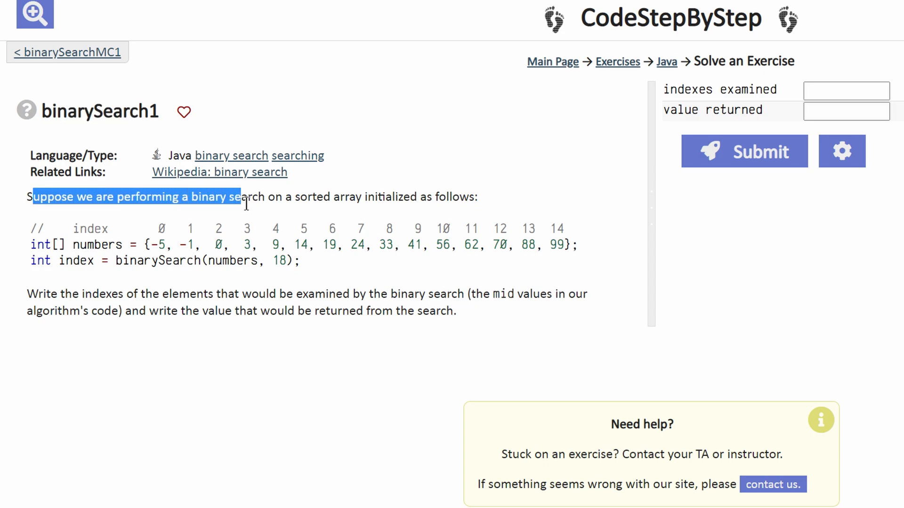
{"action": "left_click", "coordinate": [417, 205]}
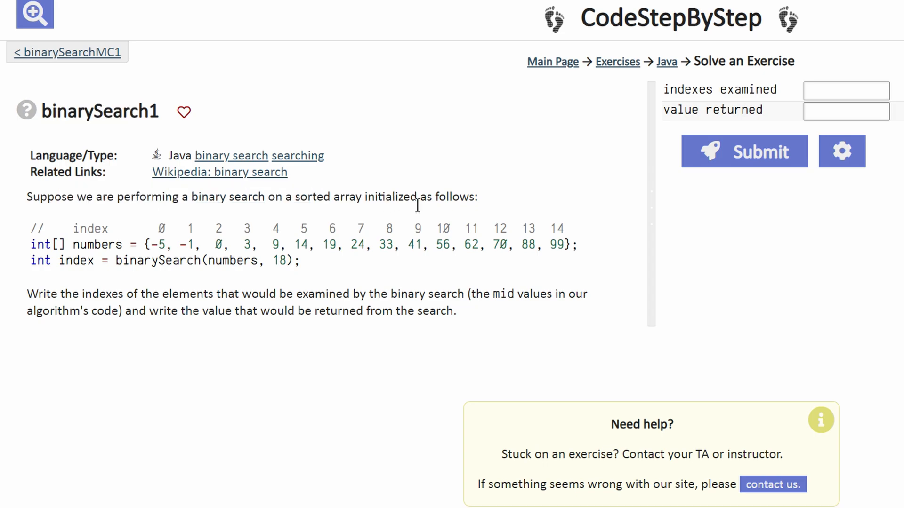
{"action": "mouse_move", "coordinate": [155, 350]}
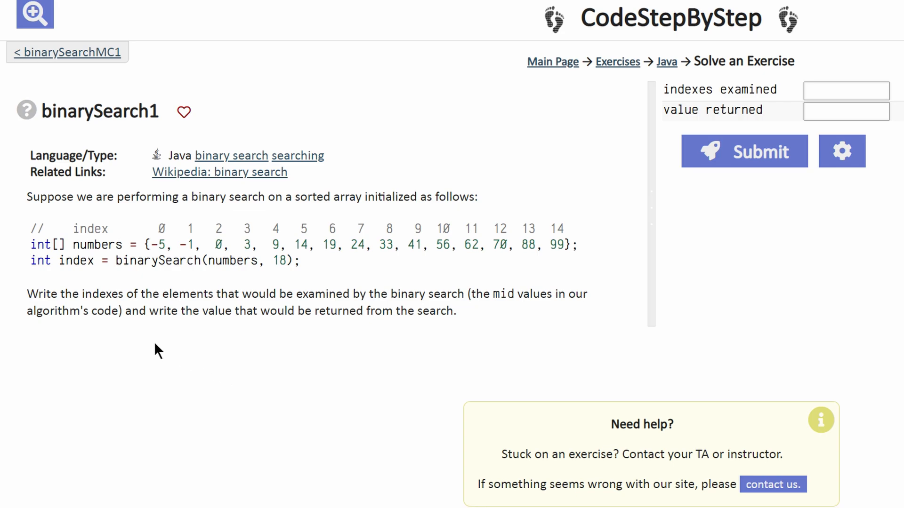
{"action": "left_click_drag", "start_coordinate": [40, 294], "coordinate": [215, 294]}
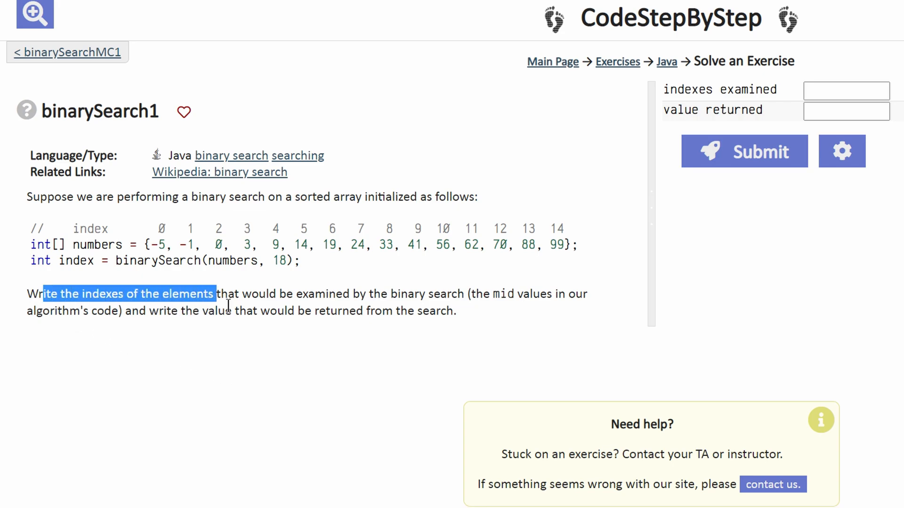
{"action": "left_click_drag", "start_coordinate": [214, 294], "coordinate": [426, 294]}
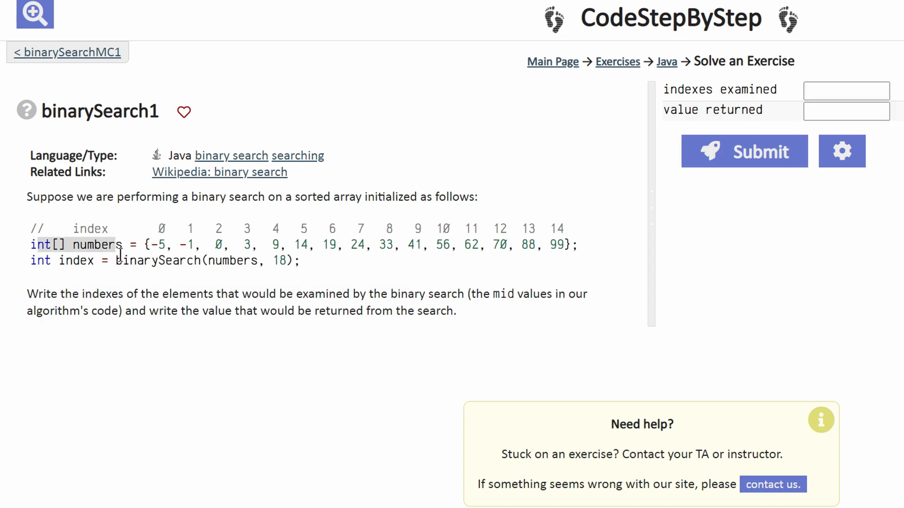
{"action": "mouse_move", "coordinate": [41, 279]}
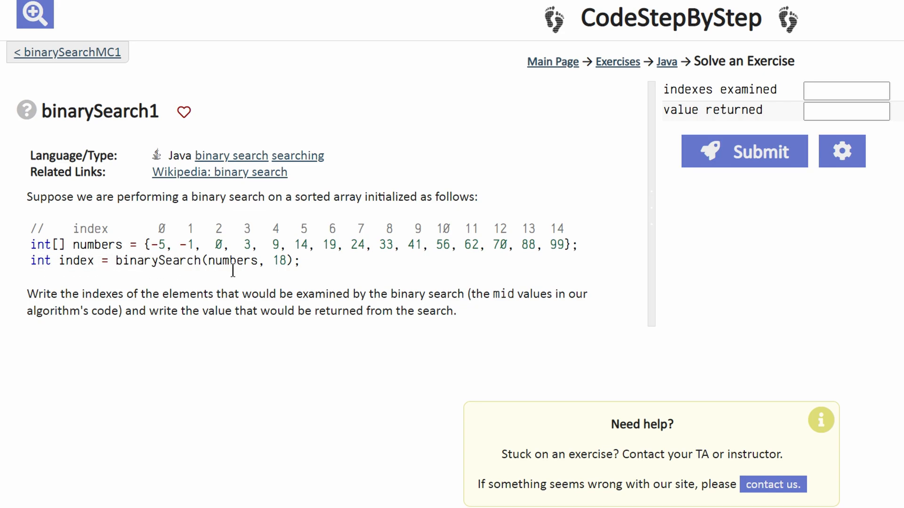
{"action": "mouse_move", "coordinate": [282, 274]}
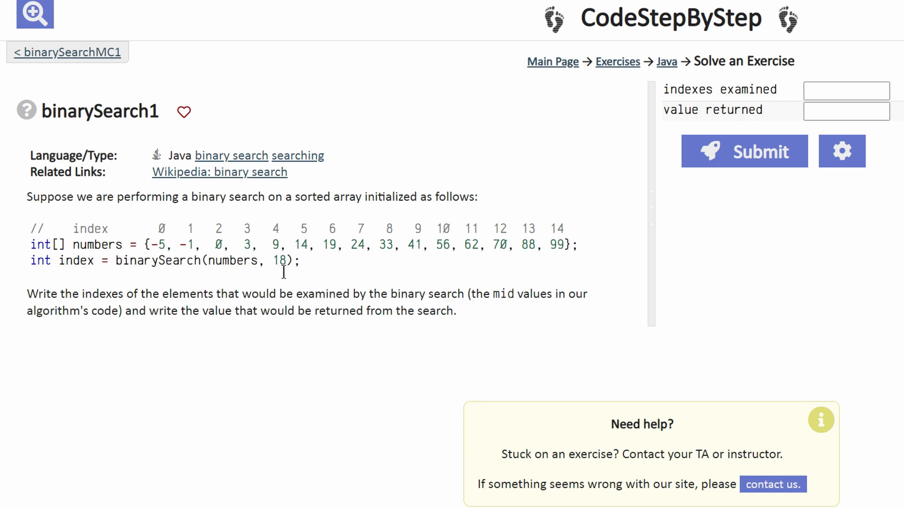
{"action": "double_click", "coordinate": [279, 261]}
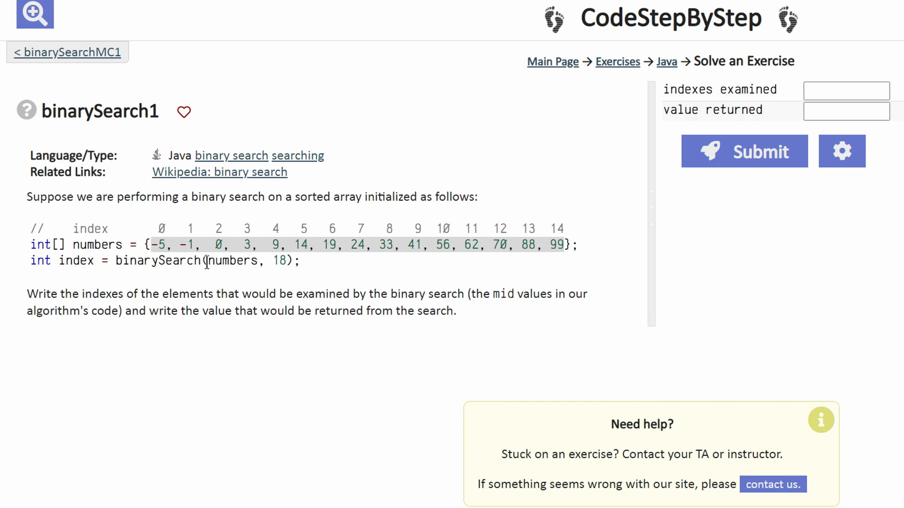
Enter -1 as the value returned, submit for 1 of 2 tests passed, and capture a screenshot
{"action": "left_click", "coordinate": [845, 111]}
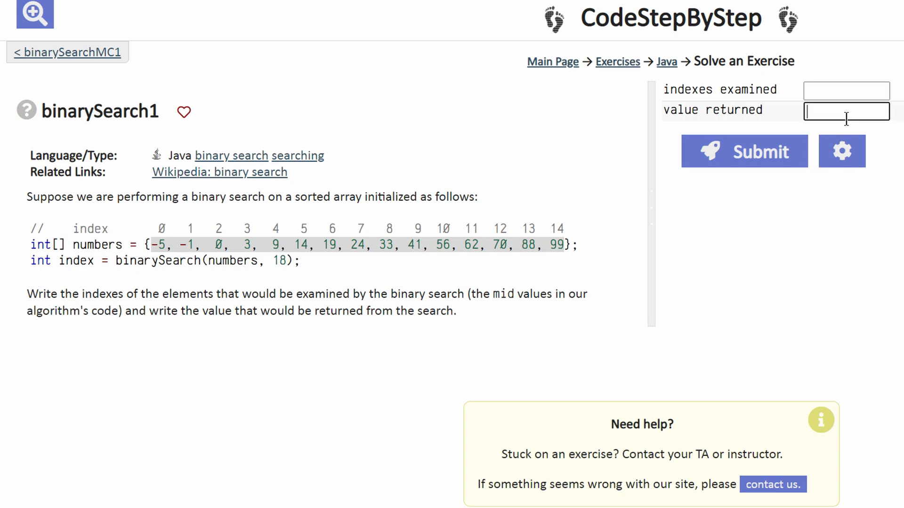
{"action": "left_click", "coordinate": [744, 151]}
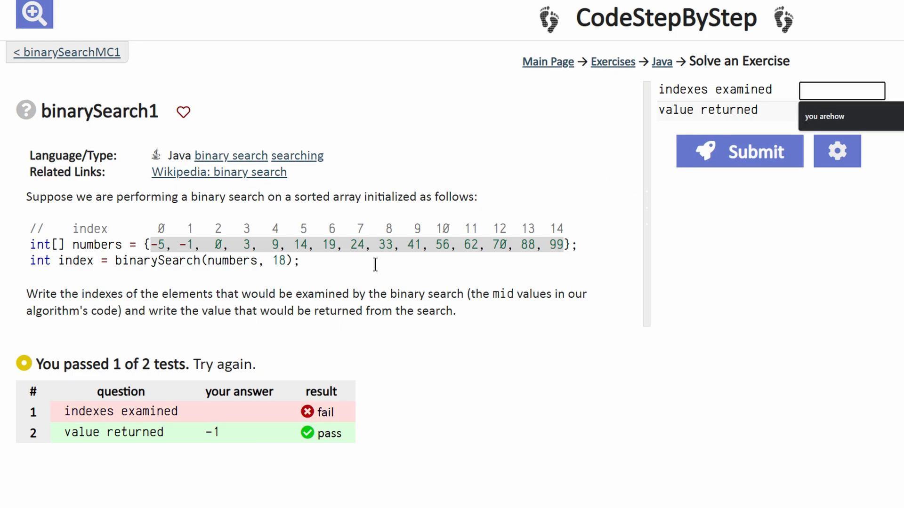
{"action": "left_click", "coordinate": [842, 91]}
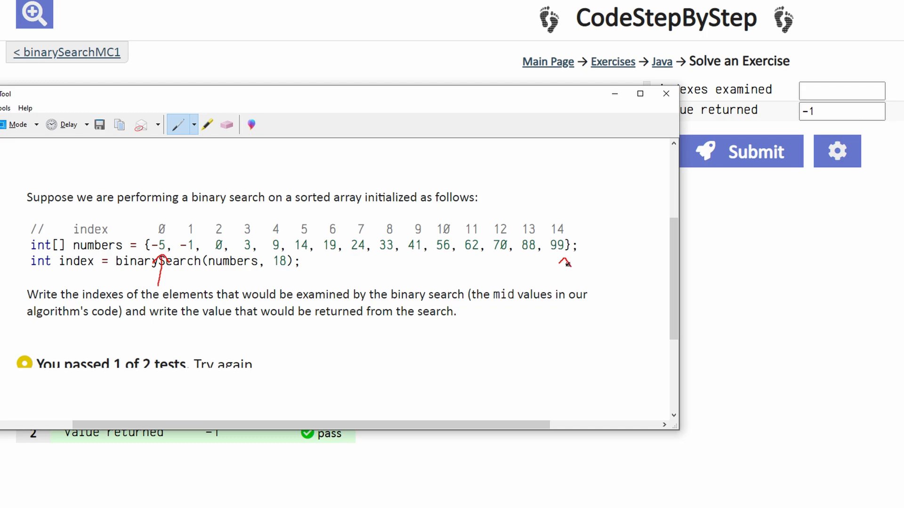
Write the red max label under index 14 alongside the min and mid arrows at 0 and 7
{"action": "left_click", "coordinate": [227, 124]}
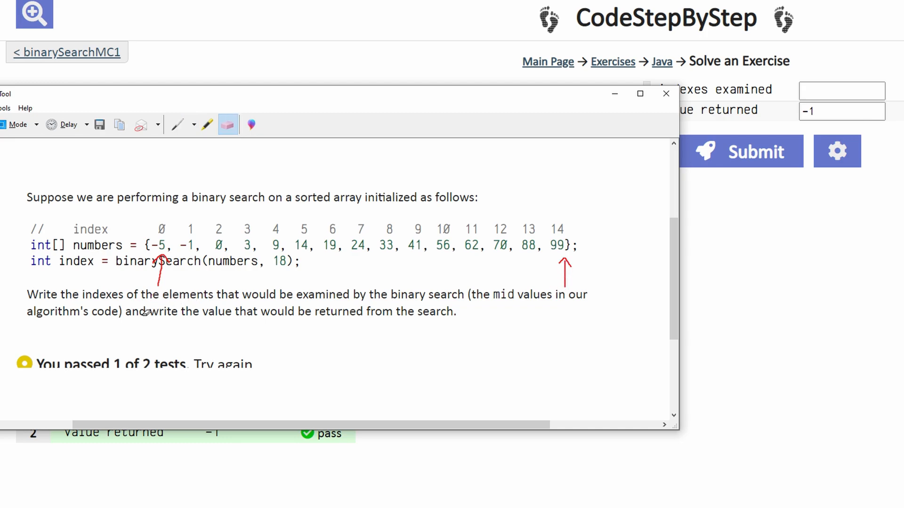
{"action": "left_click", "coordinate": [177, 124]}
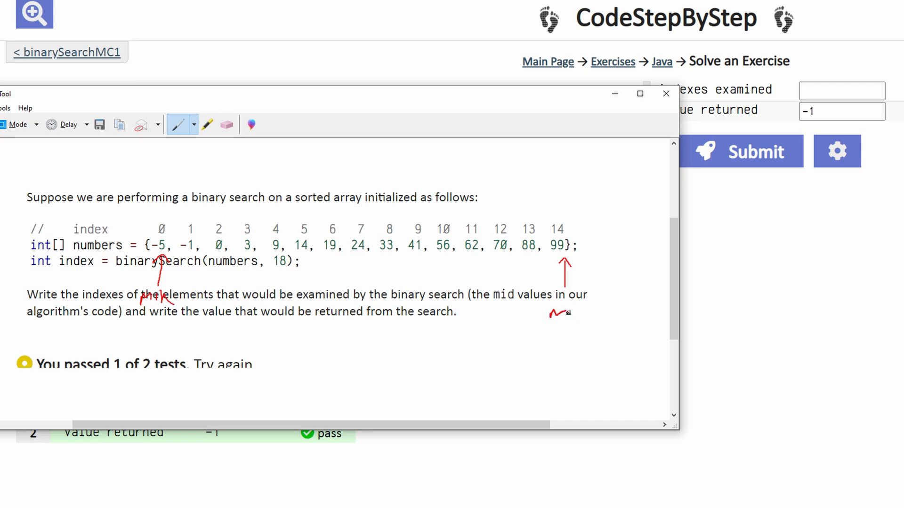
{"action": "left_click_drag", "start_coordinate": [551, 312], "coordinate": [602, 311]}
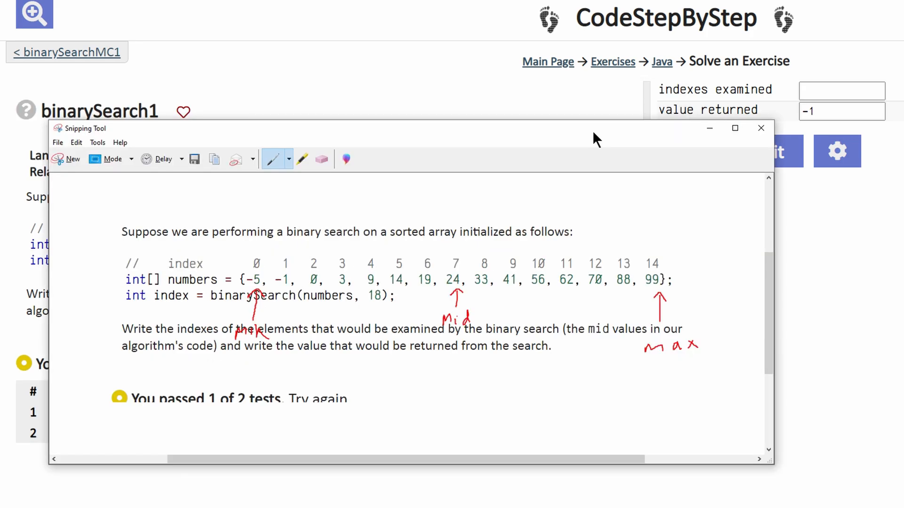
{"action": "left_click_drag", "start_coordinate": [447, 256], "coordinate": [465, 271]}
{"action": "type", "text": "7"}
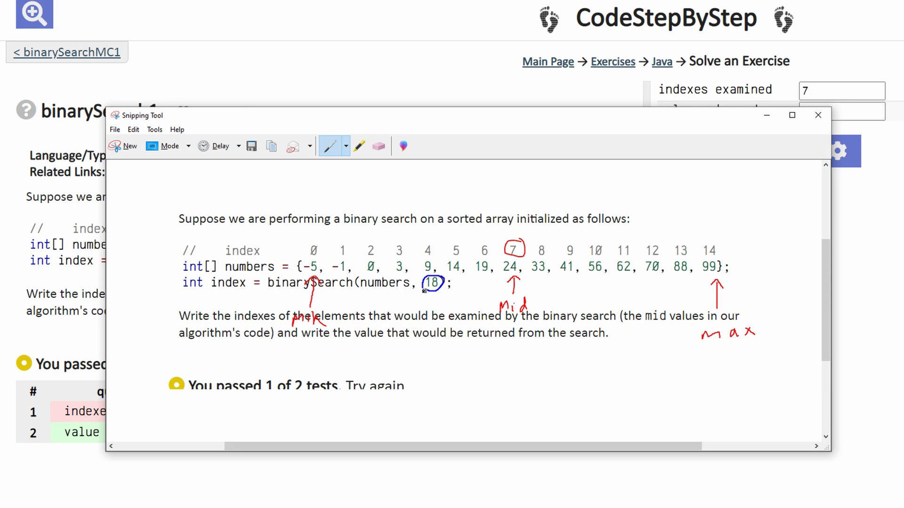
Erase the stray circle around 18 and cross out indexes 8 through 14 in red
{"action": "left_click", "coordinate": [378, 146]}
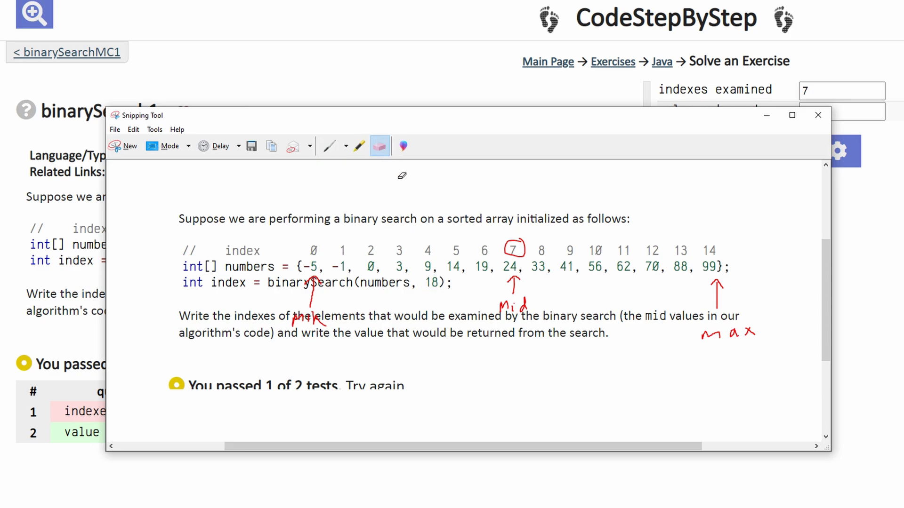
{"action": "left_click", "coordinate": [329, 145]}
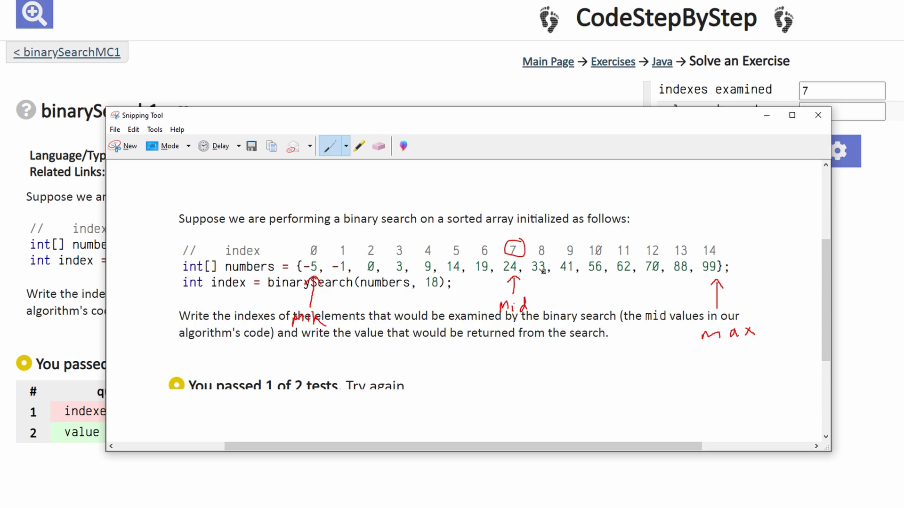
{"action": "left_click_drag", "start_coordinate": [545, 253], "coordinate": [626, 262]}
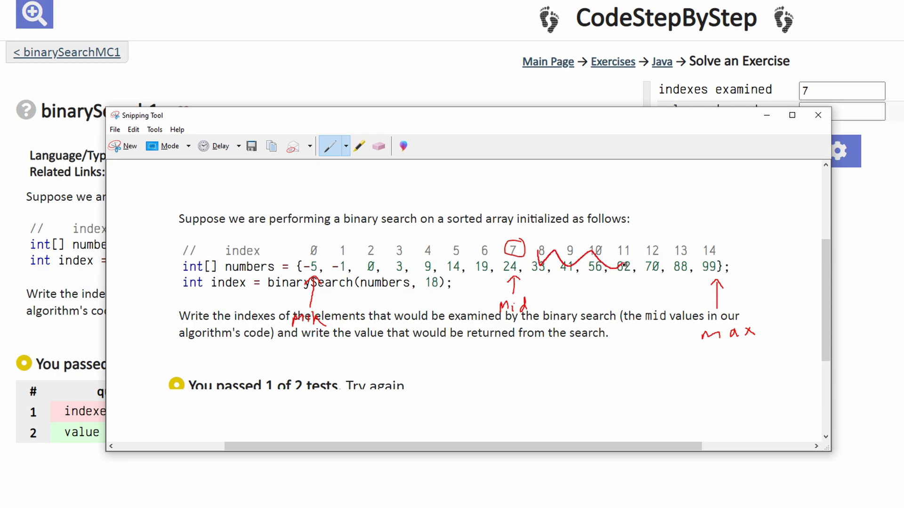
{"action": "left_click", "coordinate": [347, 146]}
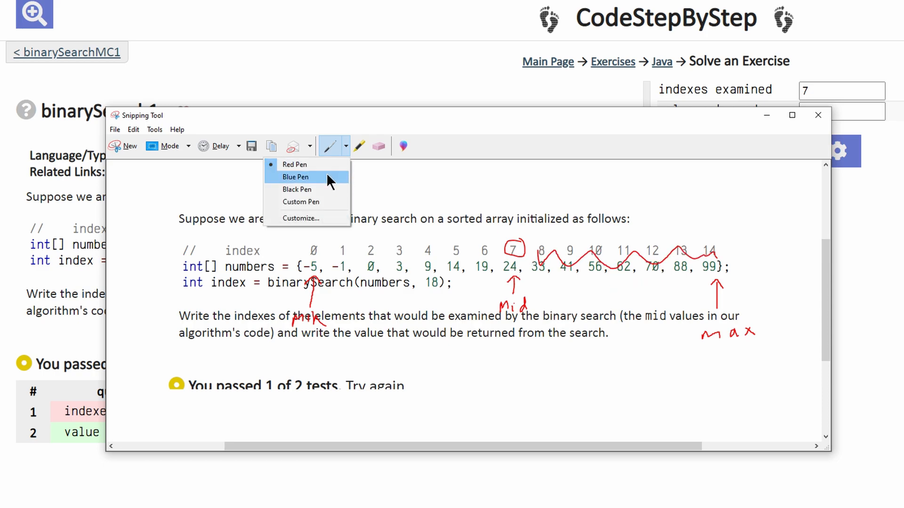
In blue, draw the mid arrow at index 3 and circle 3 as the examined middle
{"action": "left_click", "coordinate": [295, 177]}
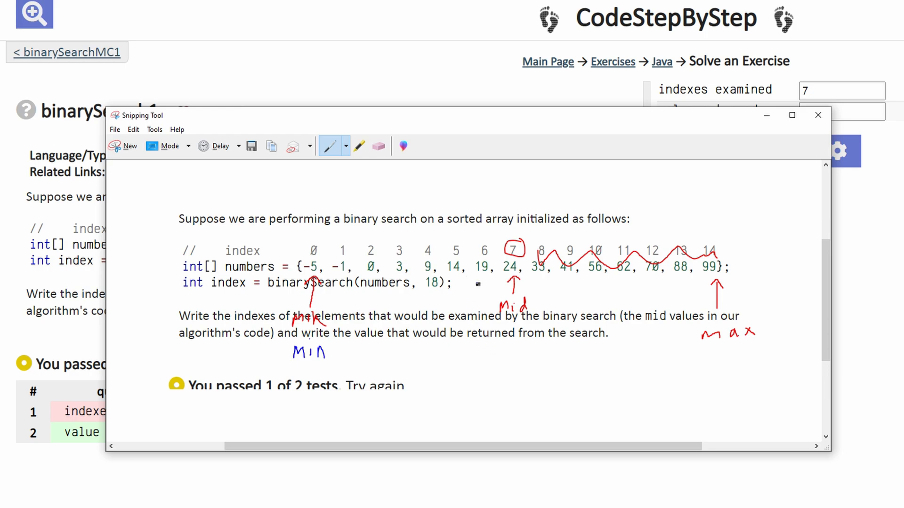
{"action": "left_click_drag", "start_coordinate": [484, 357], "coordinate": [484, 282]}
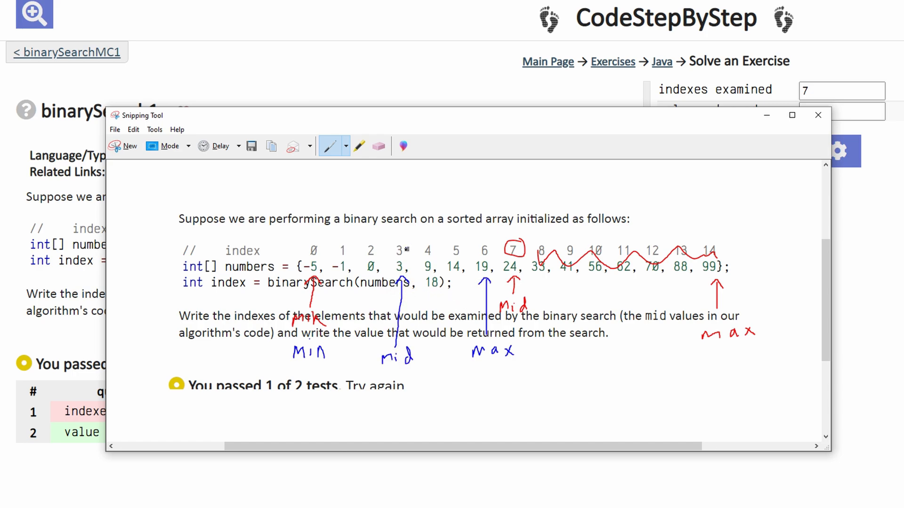
{"action": "left_click_drag", "start_coordinate": [387, 242], "coordinate": [410, 258]}
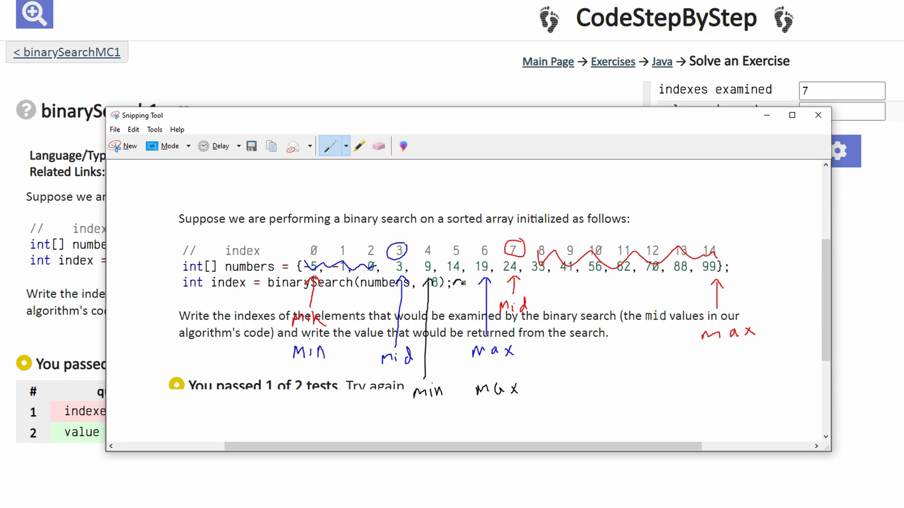
In black, draw the mid arrow at index 5 and erase a stray mark near the code
{"action": "left_click_drag", "start_coordinate": [456, 283], "coordinate": [458, 420]}
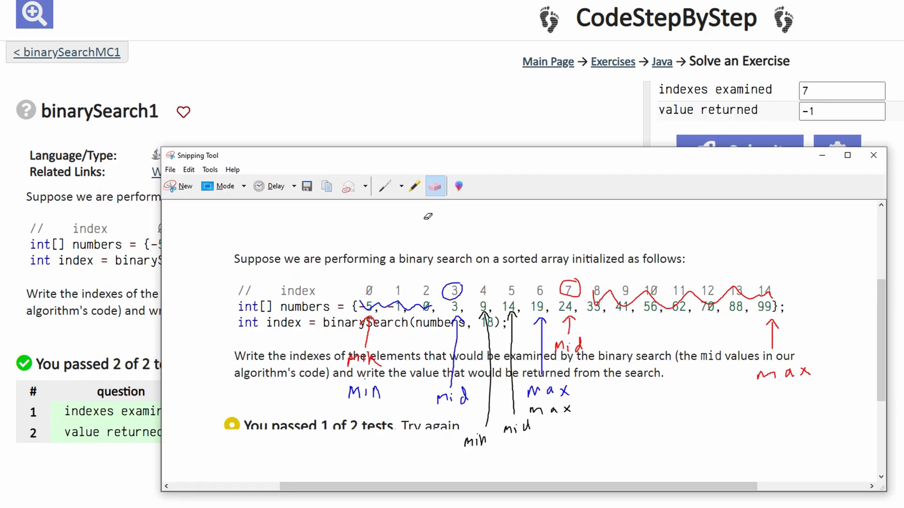
{"action": "left_click", "coordinate": [383, 186]}
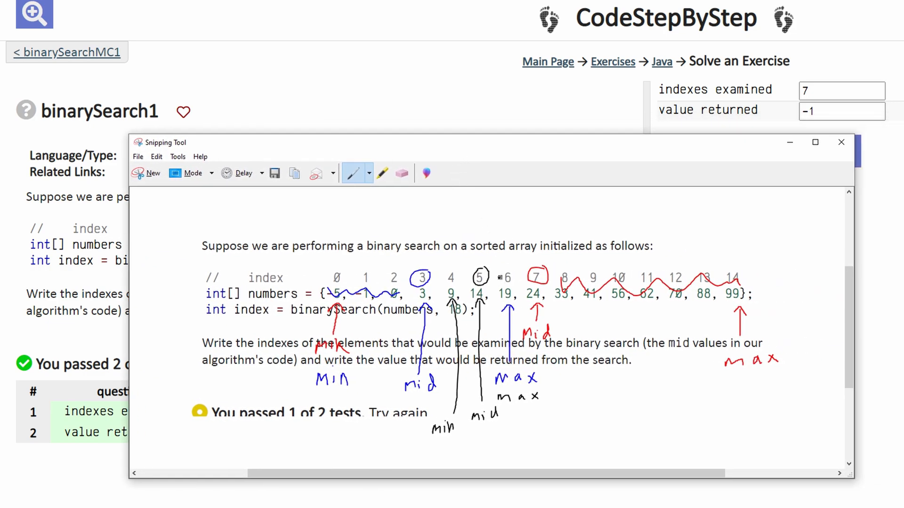
In green, circle index 6 and draw an arc above indexes 4 to 6
{"action": "left_click", "coordinate": [369, 173]}
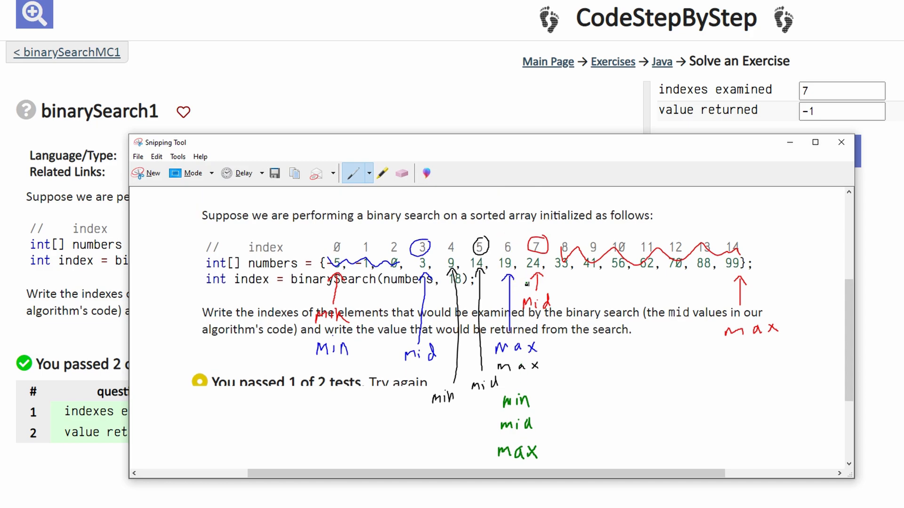
{"action": "left_click_drag", "start_coordinate": [506, 236], "coordinate": [507, 256]}
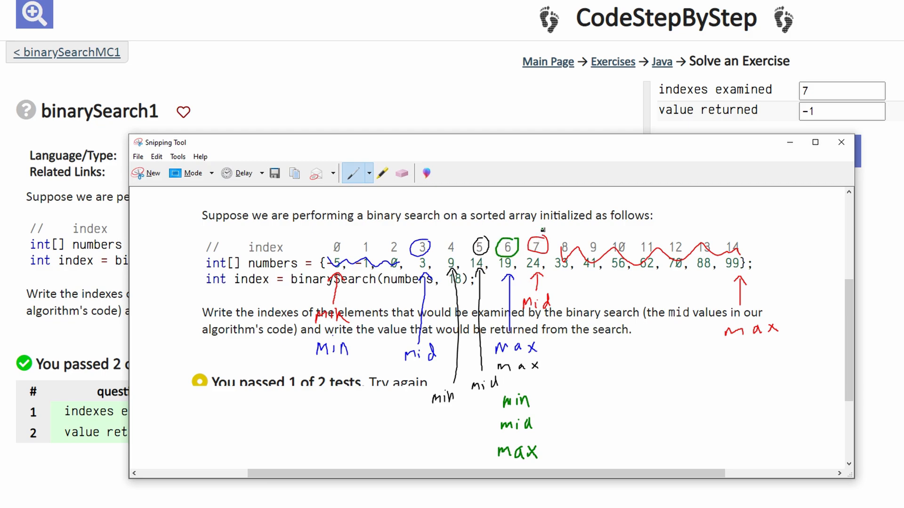
{"action": "left_click_drag", "start_coordinate": [456, 230], "coordinate": [522, 222]}
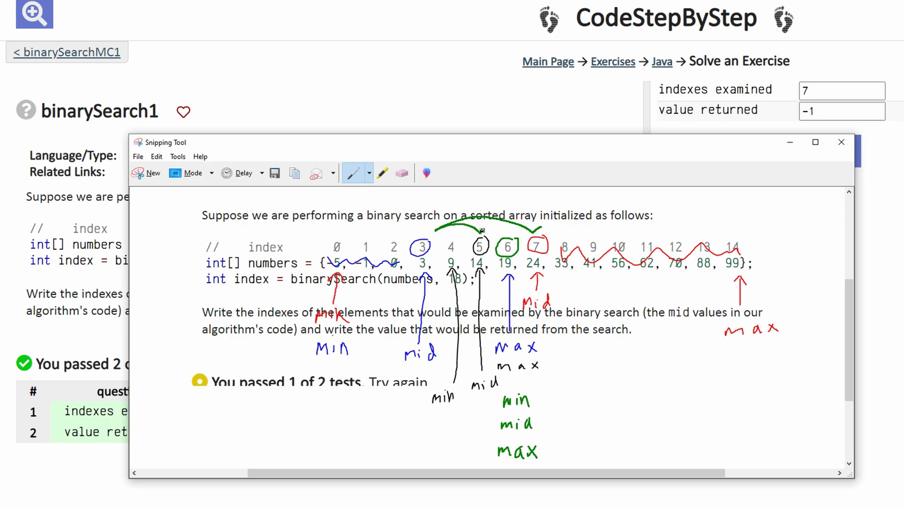